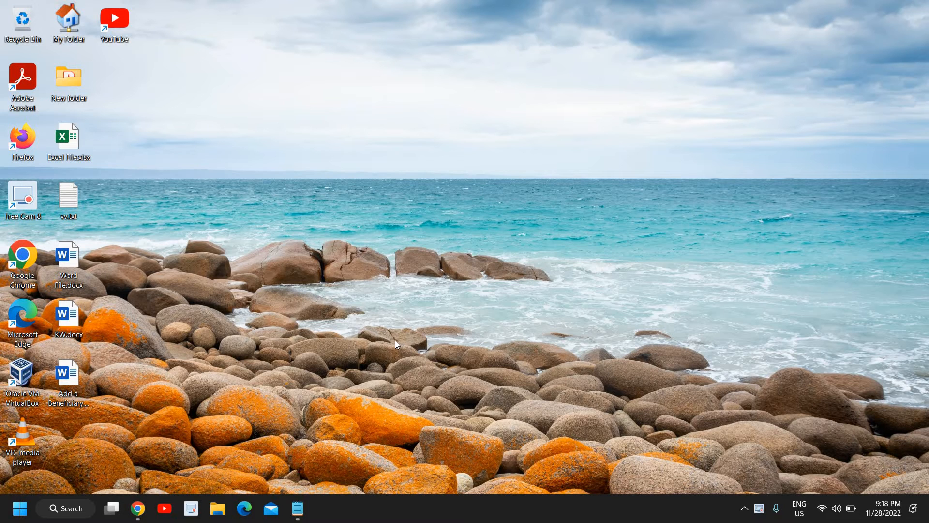
mouse_move(425, 383)
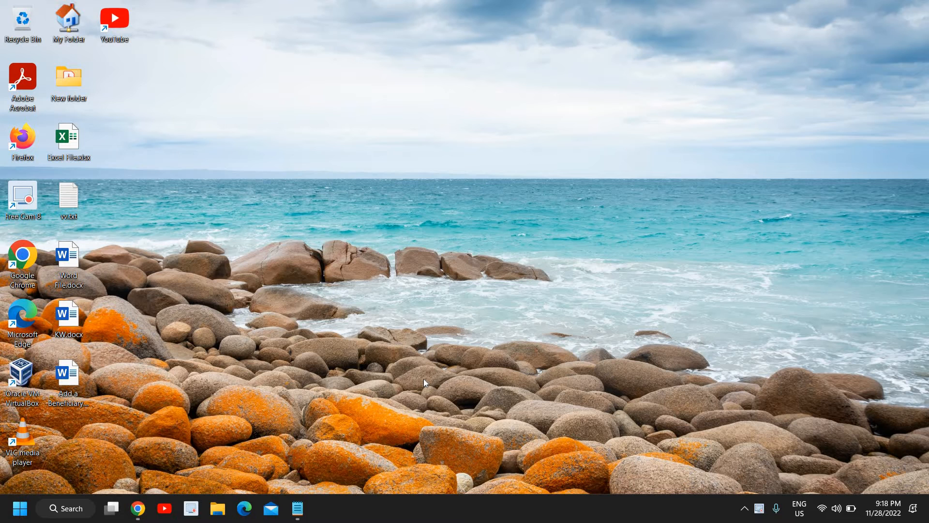
mouse_move(156, 501)
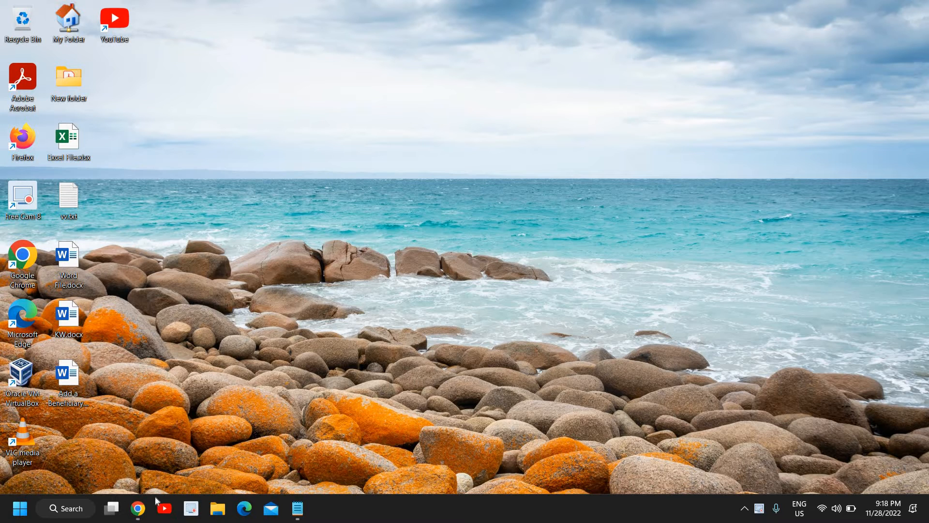
mouse_move(20, 508)
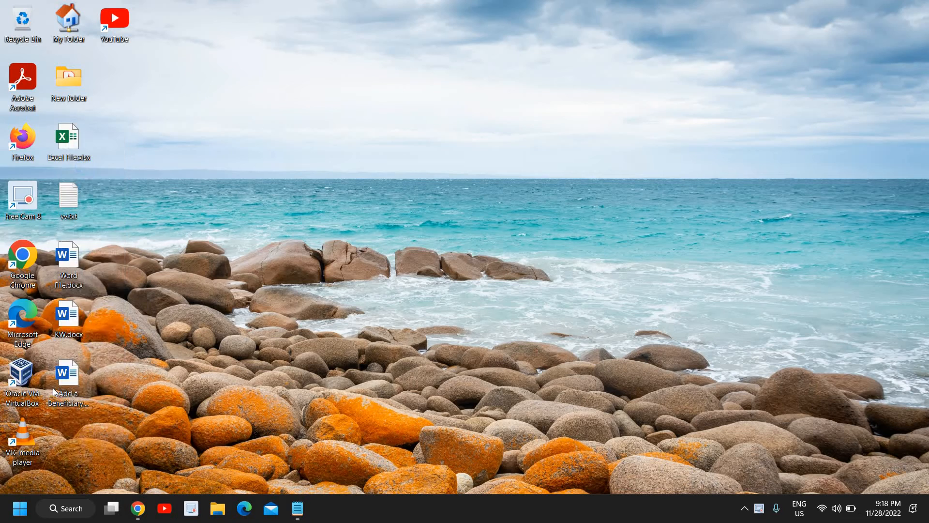
Go to Privacy & security in Windows Settings toward the Camera privacy page
left_click(324, 508)
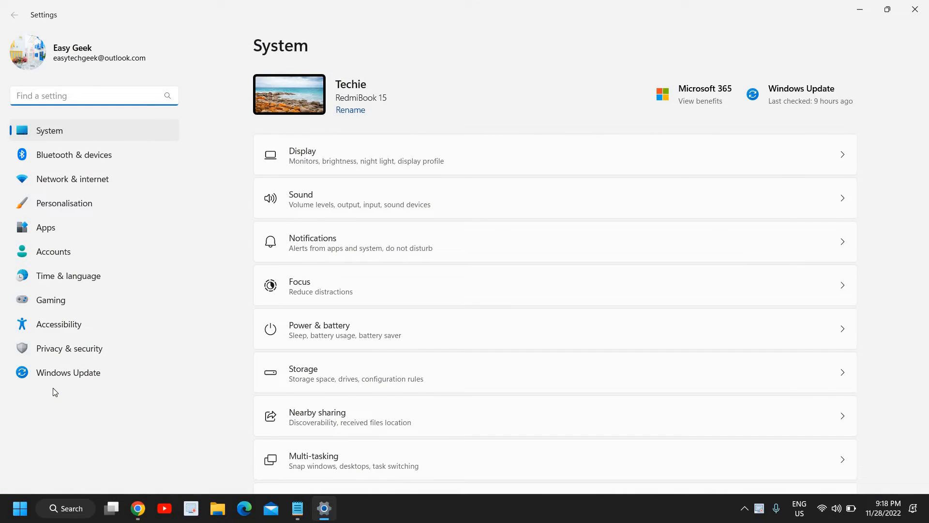
left_click(69, 348)
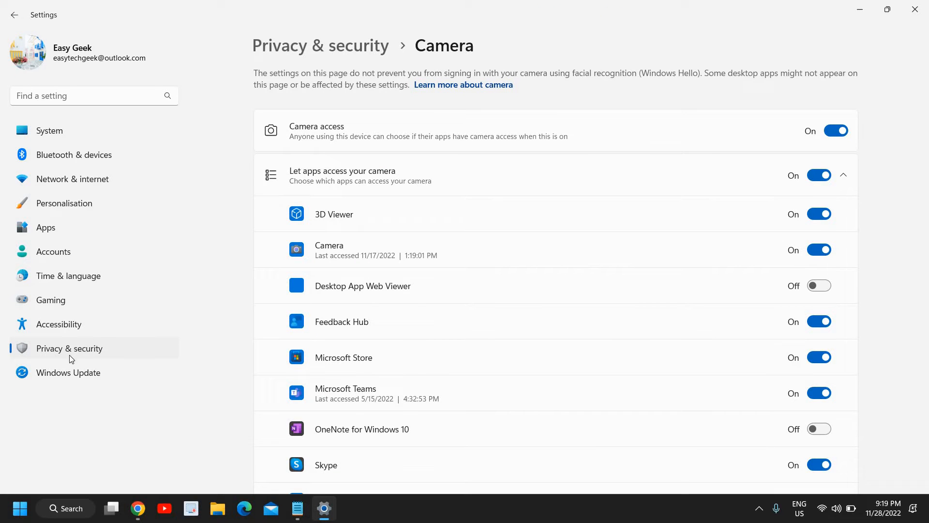
mouse_move(64, 358)
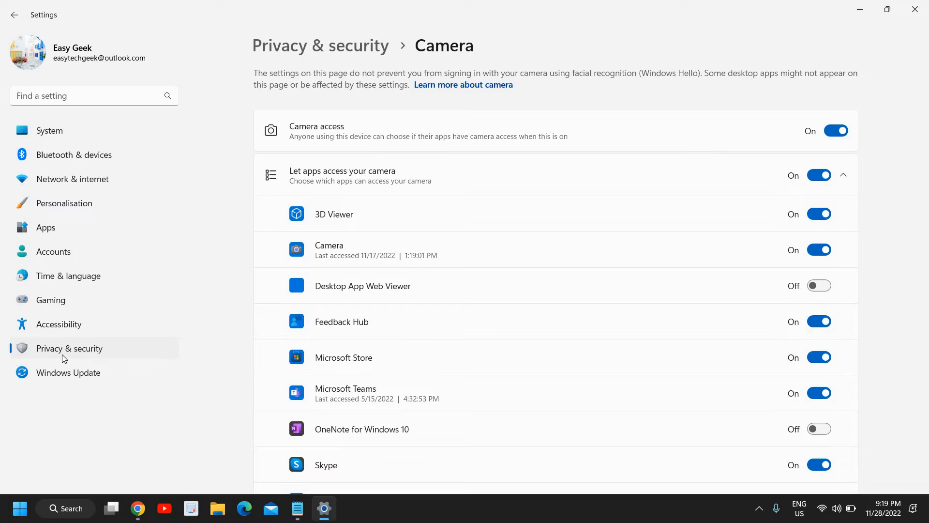
mouse_move(108, 335)
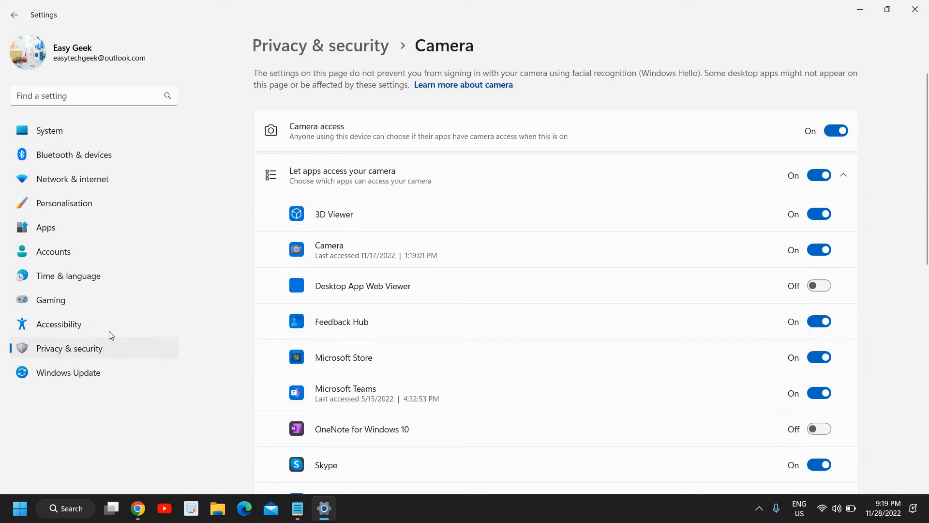
mouse_move(347, 146)
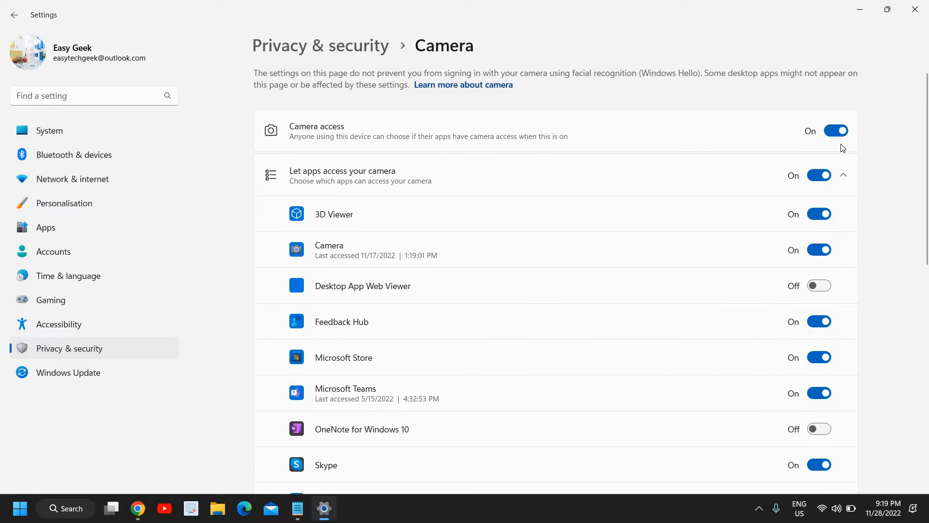
scroll("down", 3)
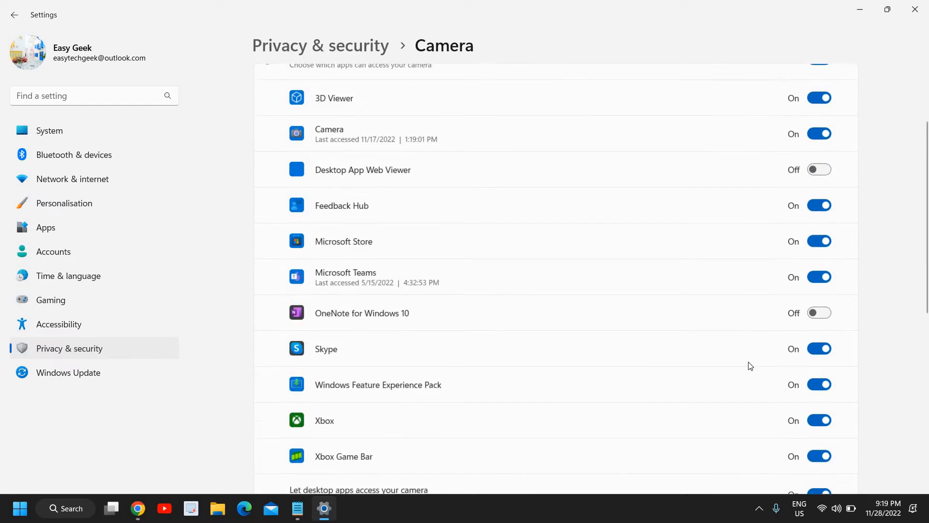
scroll("down", 3)
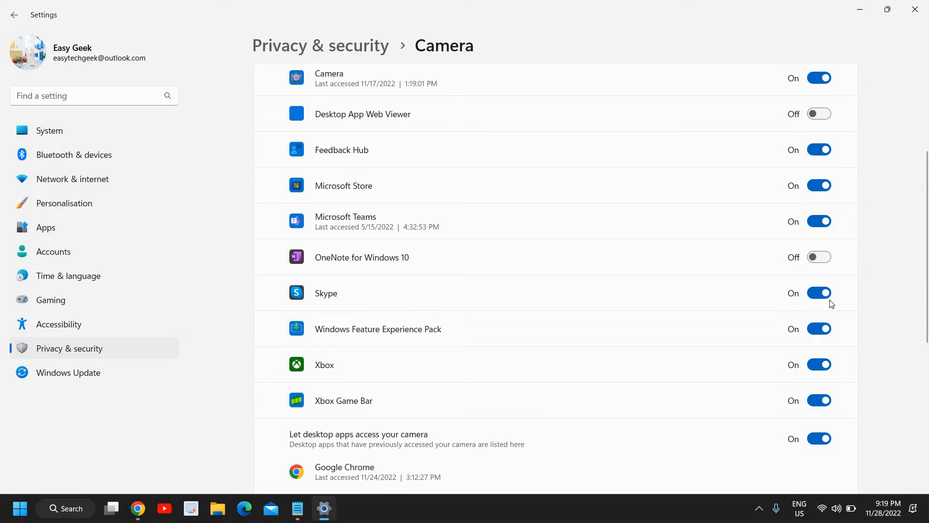
mouse_move(800, 282)
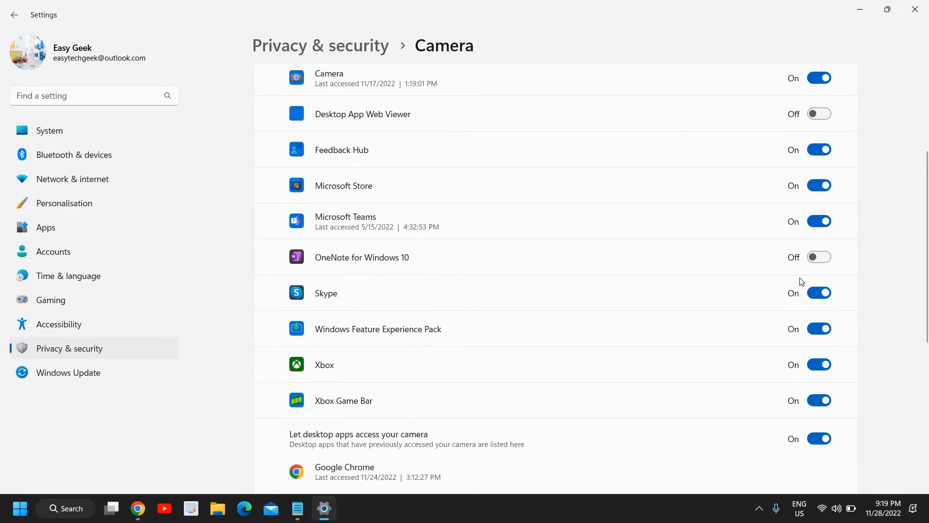
mouse_move(820, 293)
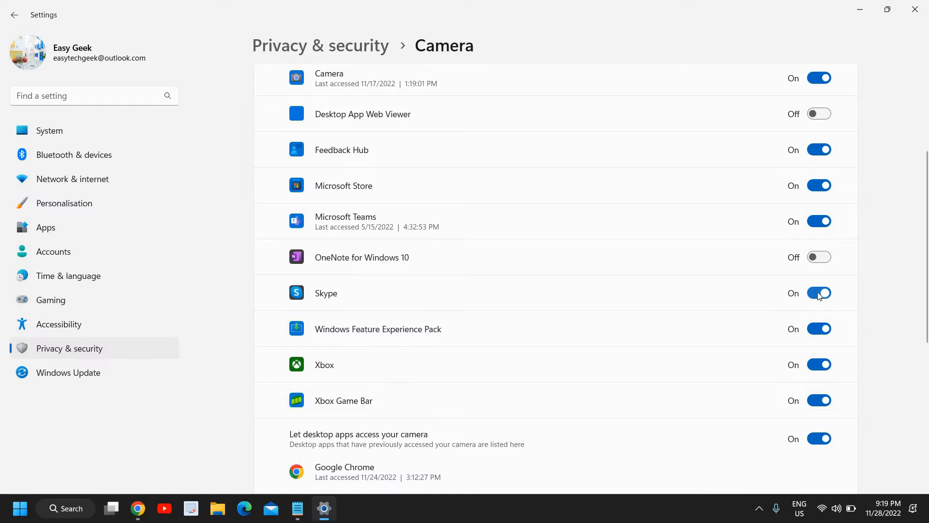
mouse_move(720, 353)
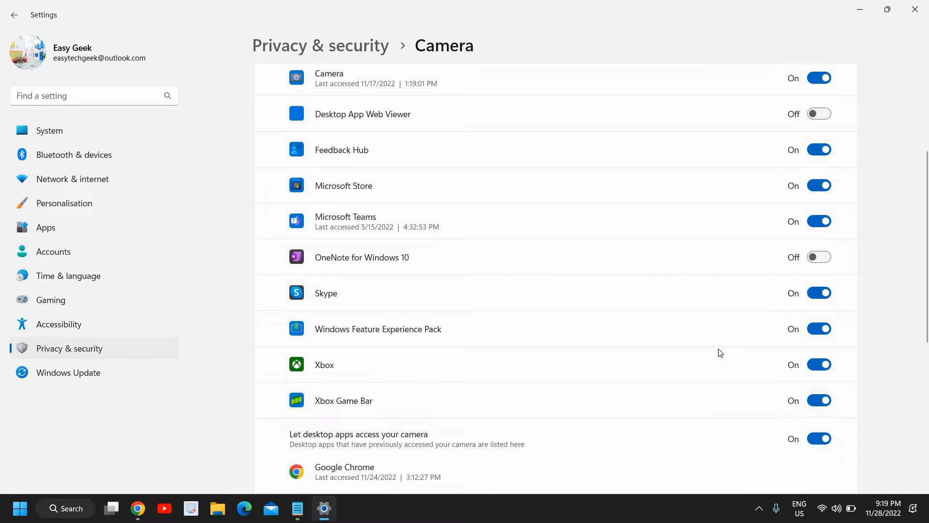
scroll("down", 3)
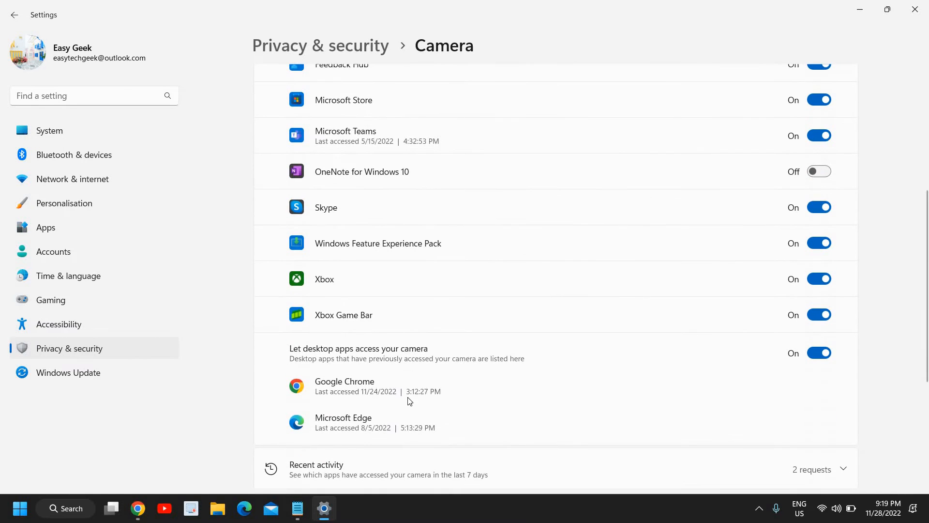
mouse_move(366, 395)
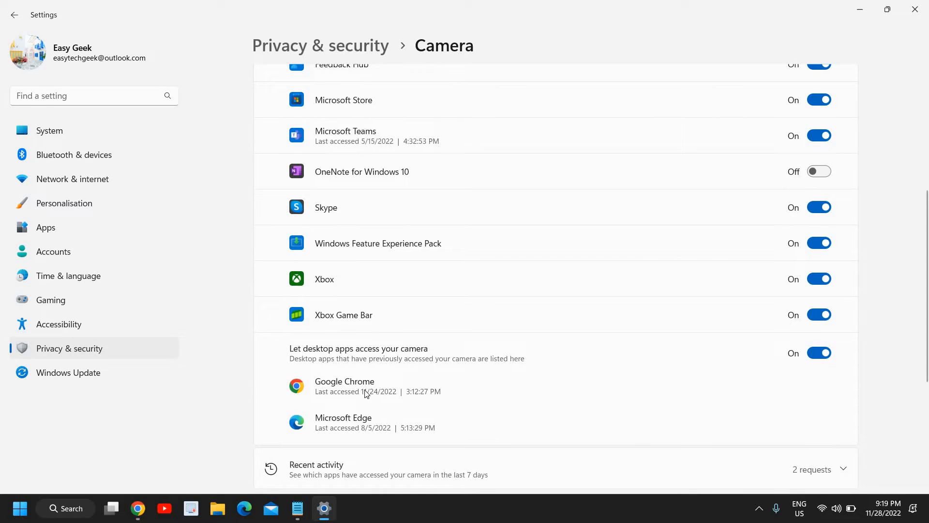
scroll("up", 3)
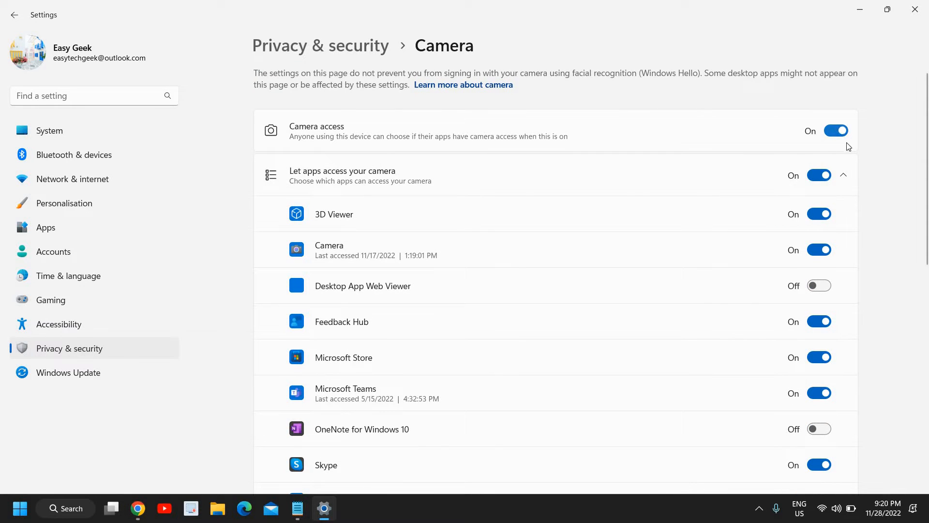
scroll("down", 3)
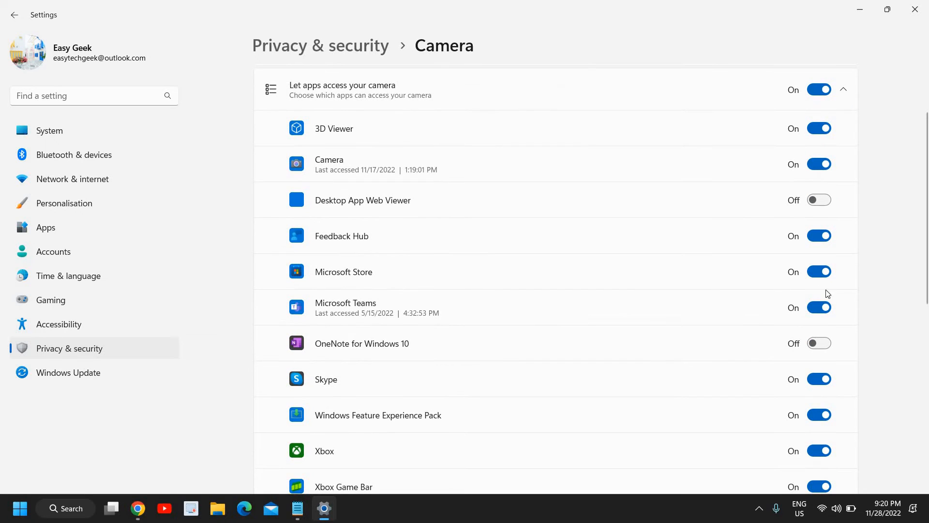
mouse_move(619, 283)
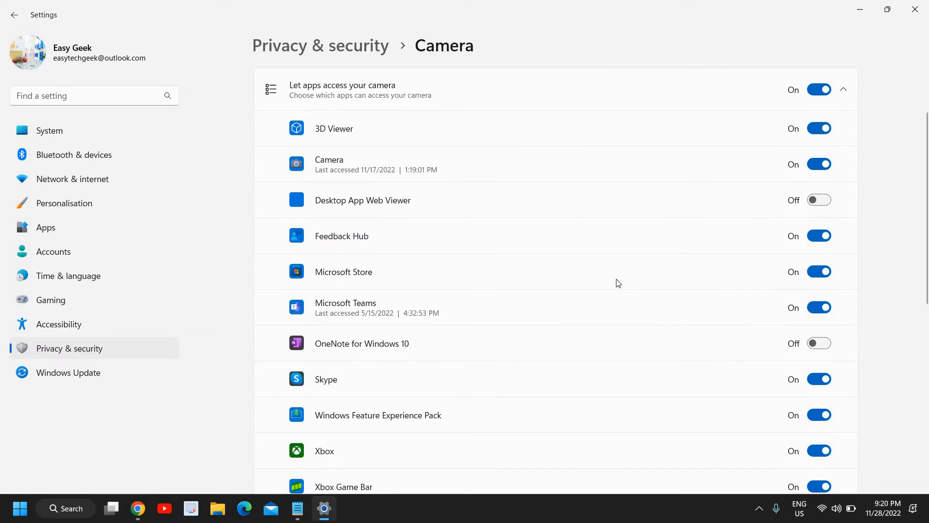
mouse_move(855, 347)
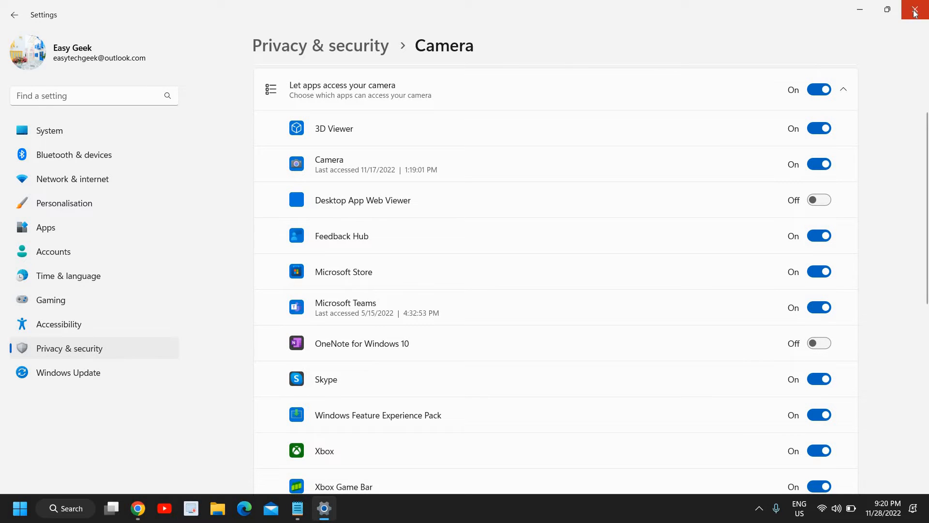
mouse_move(915, 12)
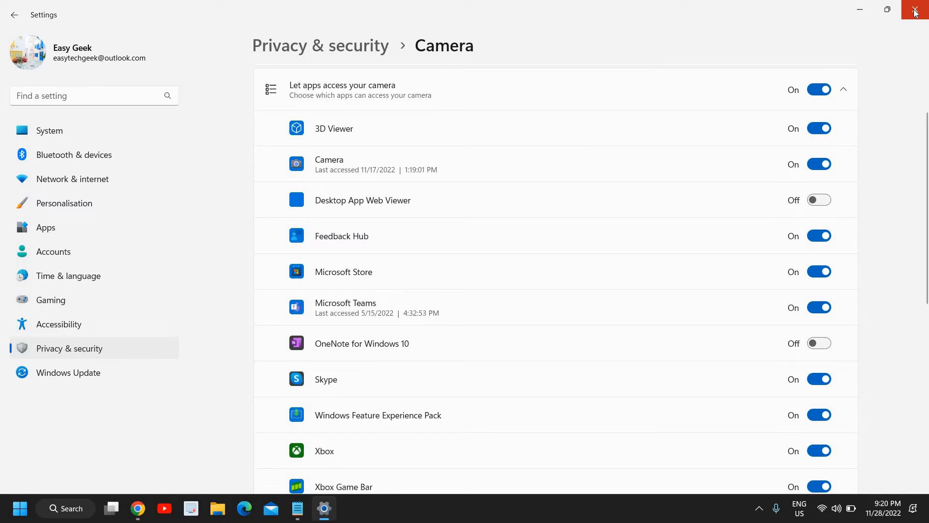
Close Settings and launch Device Manager from the Start button's system tools list
left_click(915, 11)
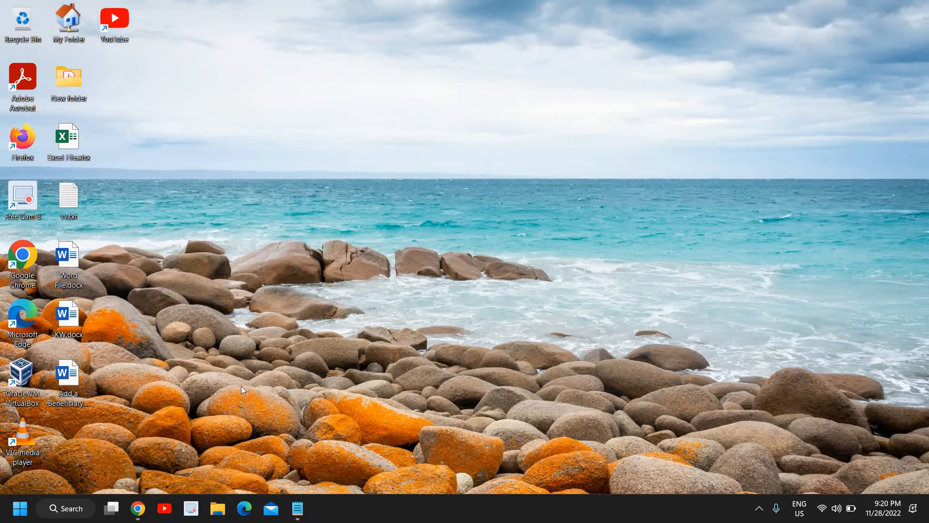
right_click(20, 508)
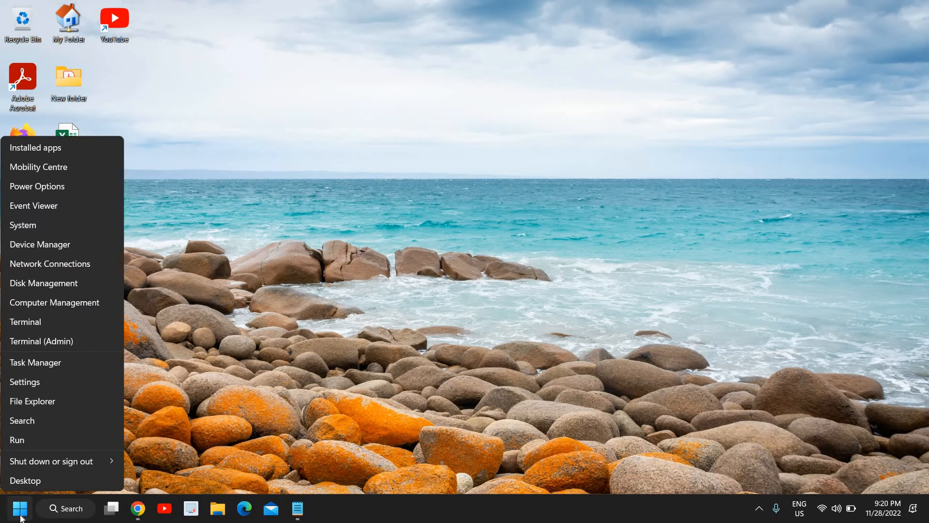
mouse_move(40, 244)
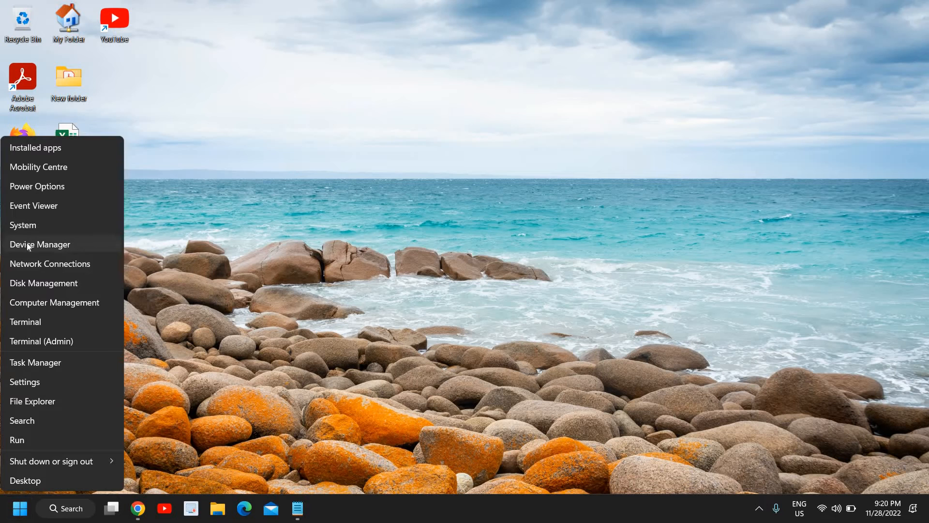
left_click(40, 244)
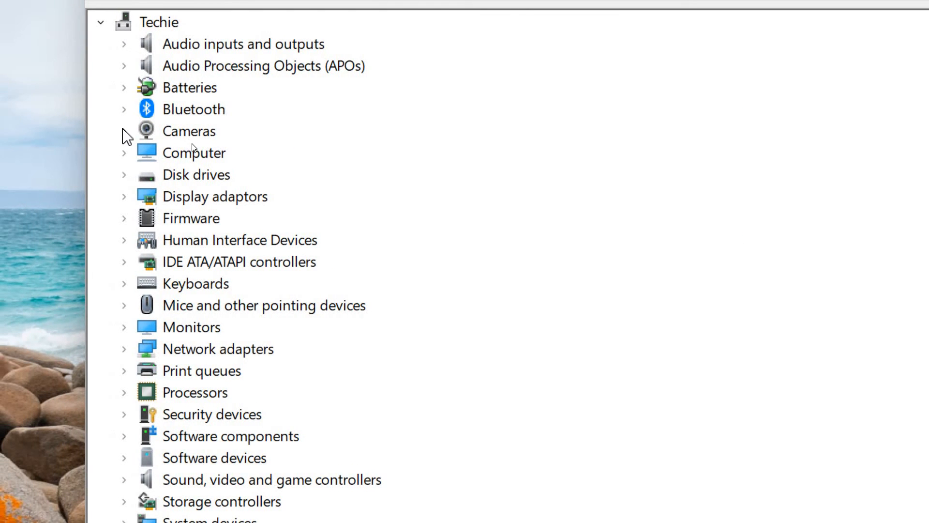
Expand Cameras and start uninstalling the XiaoMi USB 2.0 Webcam
left_click(123, 130)
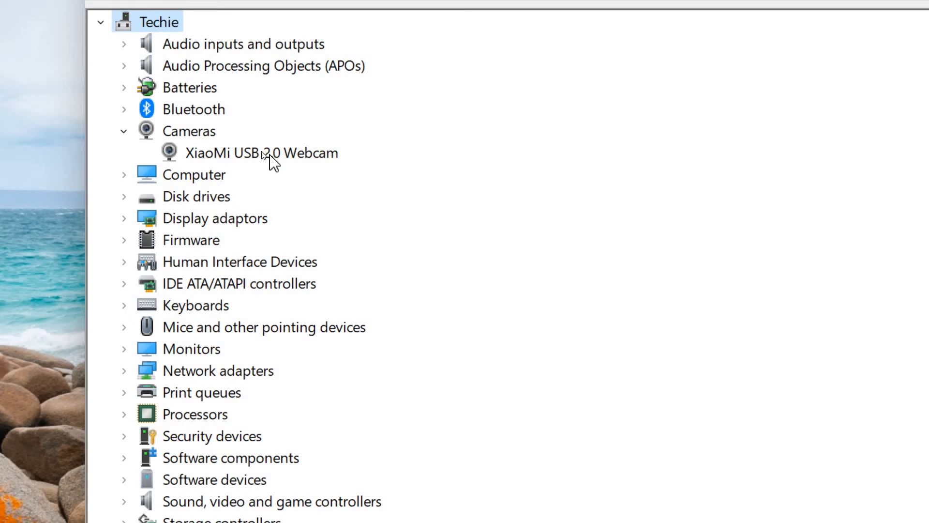
left_click(260, 152)
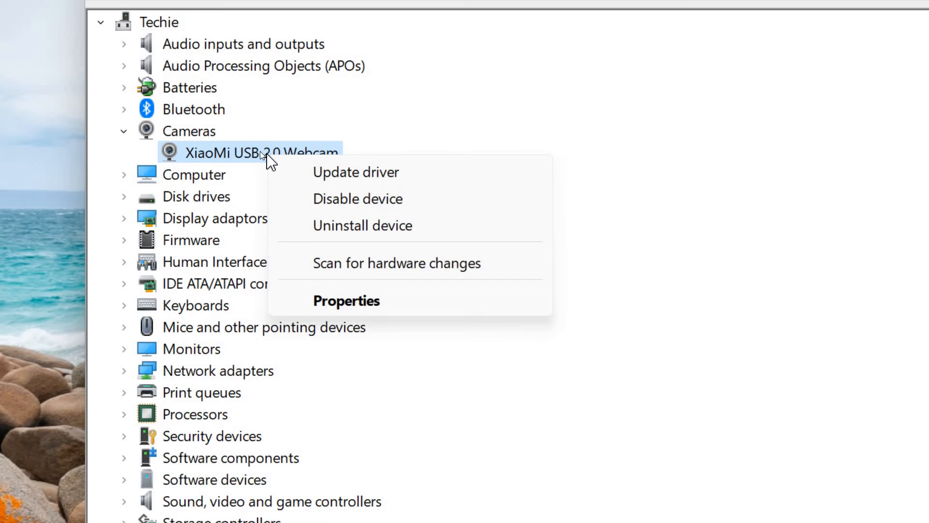
mouse_move(265, 159)
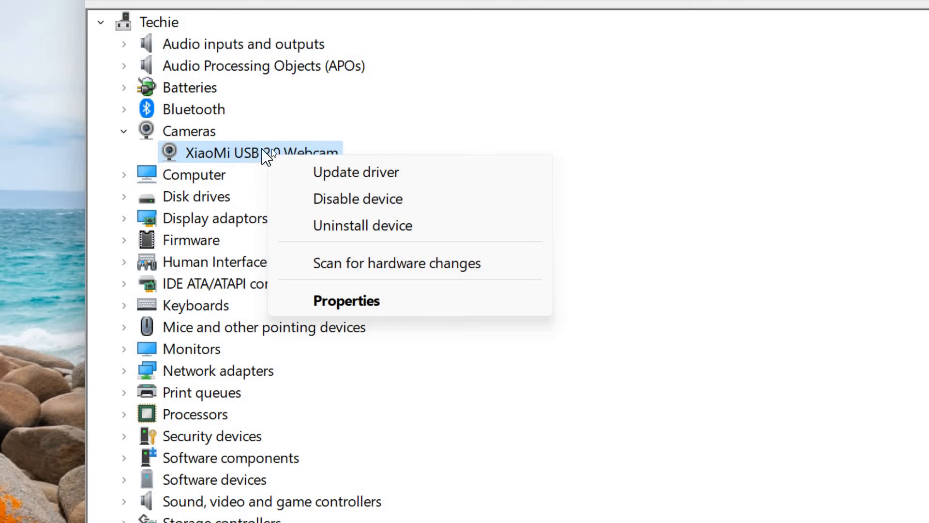
mouse_move(401, 249)
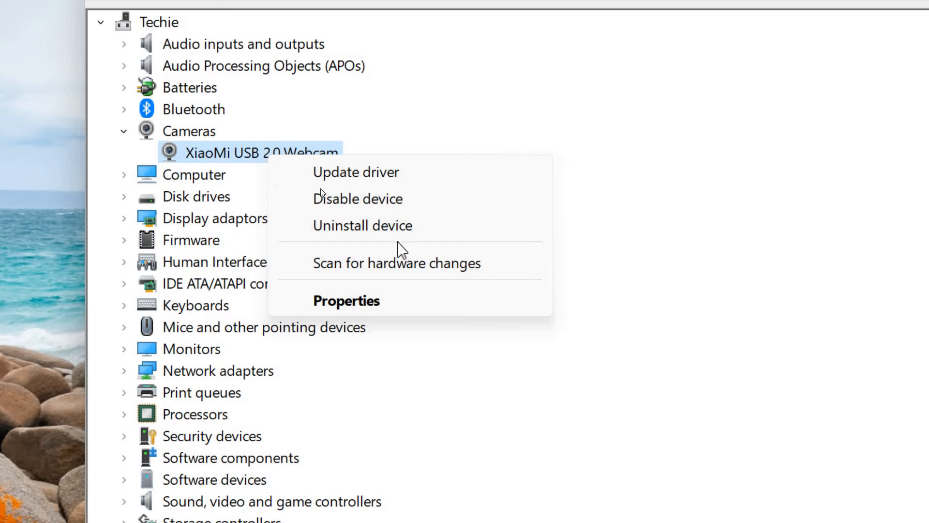
left_click(363, 226)
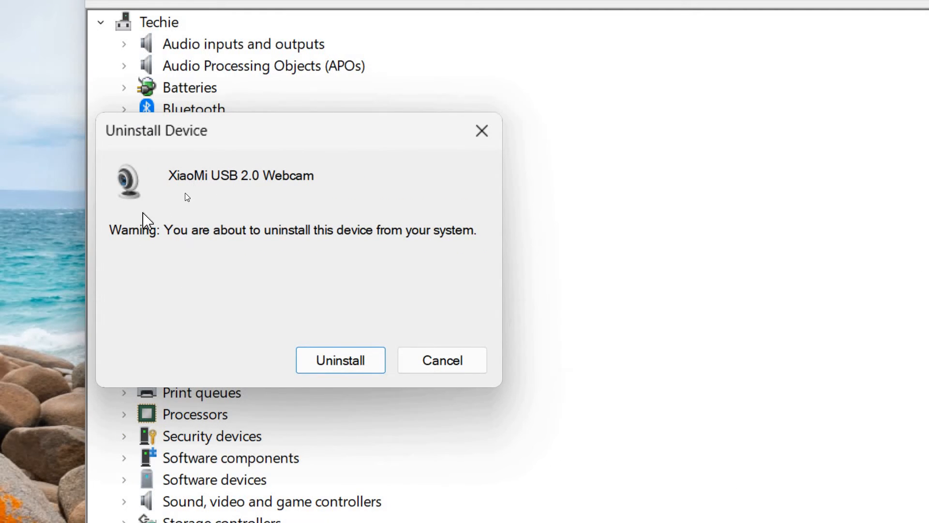
mouse_move(142, 271)
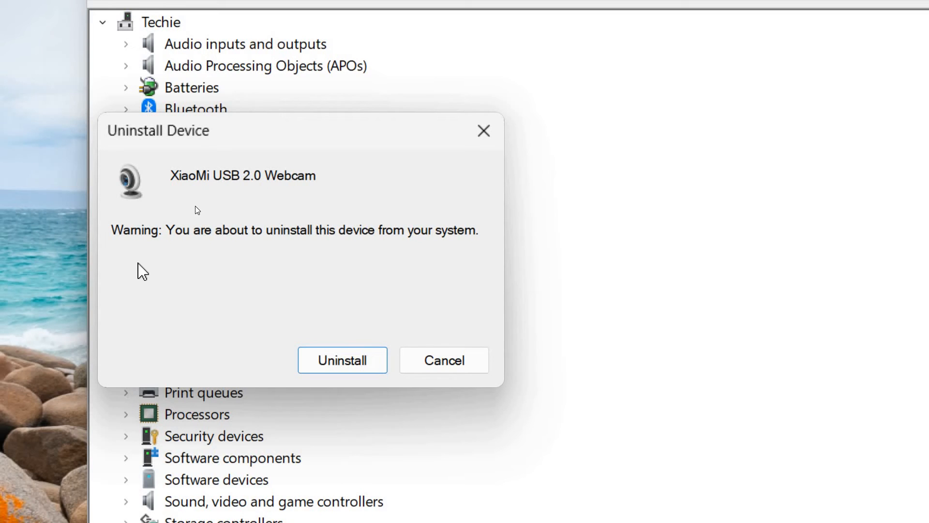
mouse_move(146, 257)
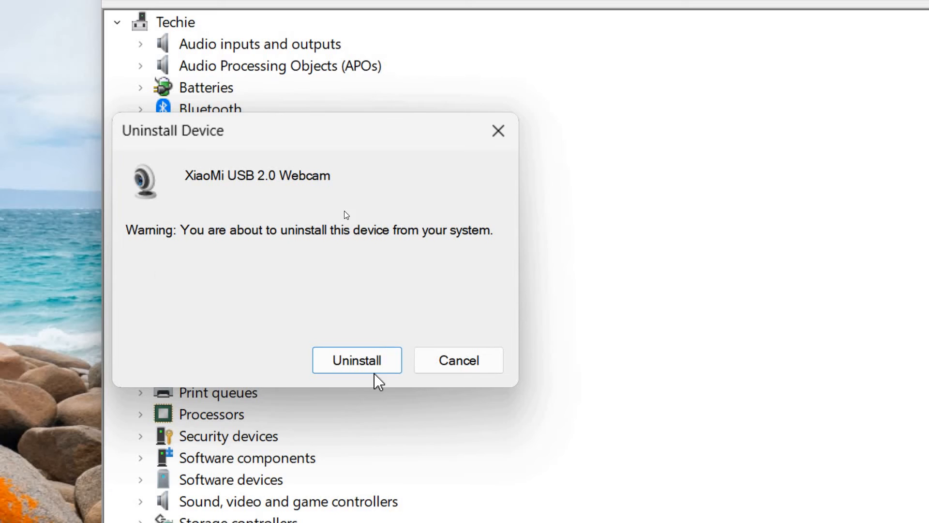
mouse_move(164, 252)
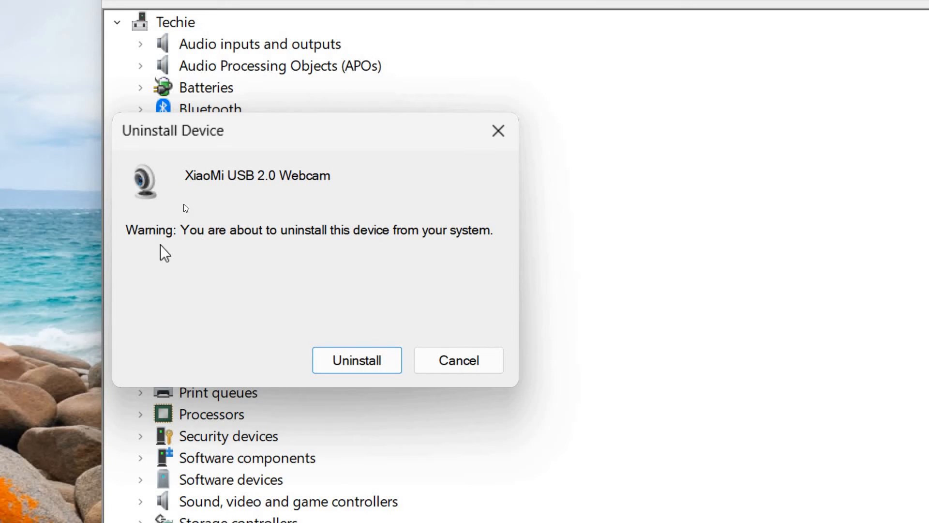
mouse_move(356, 360)
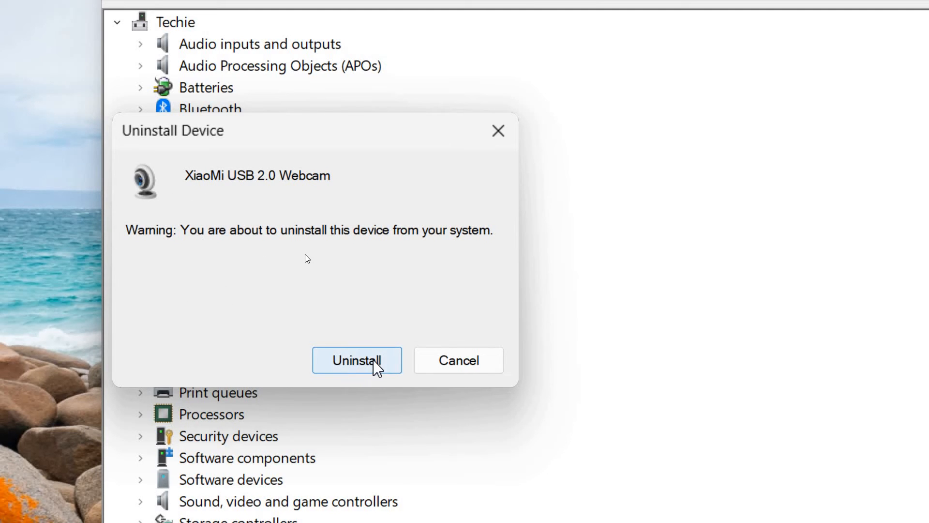
Confirm uninstalling the XiaoMi USB 2.0 Webcam so Cameras disappears from the list
left_click(357, 361)
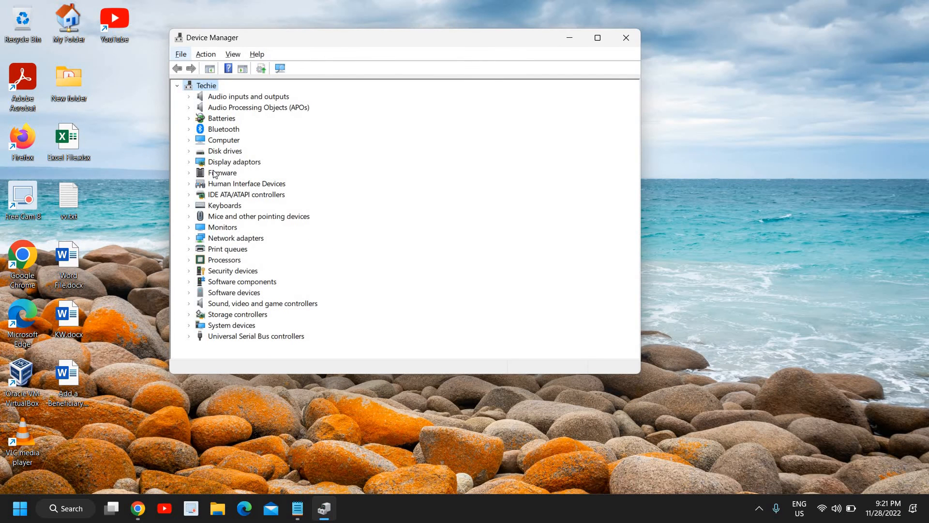
mouse_move(202, 142)
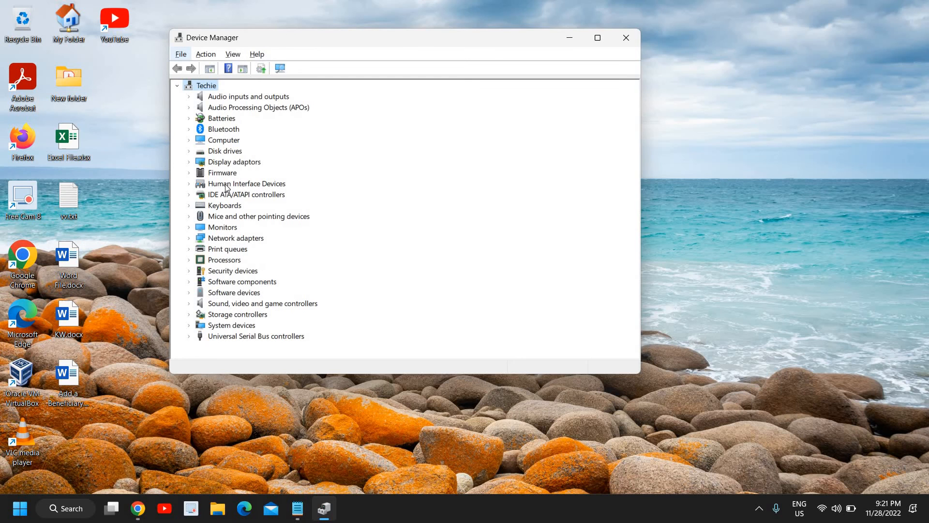
mouse_move(205, 54)
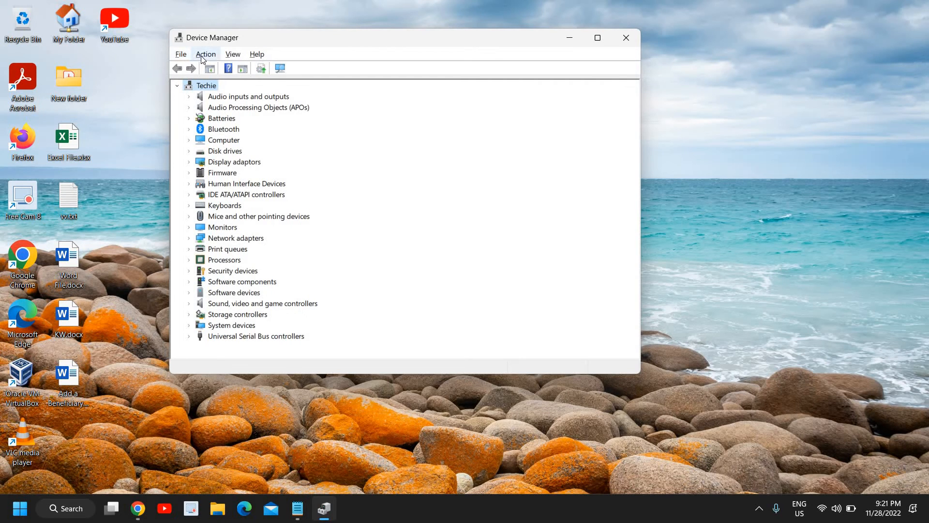
Show Device Manager's Action list containing Scan for hardware changes
left_click(205, 55)
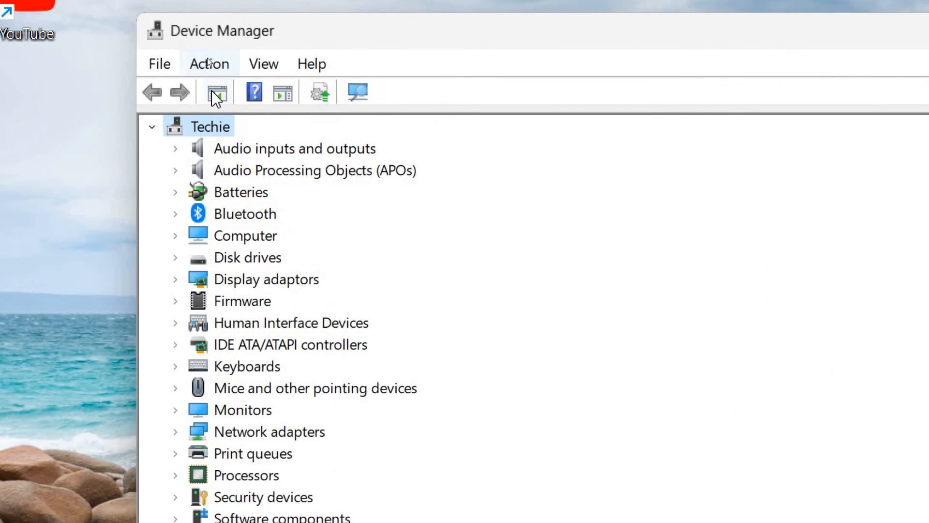
left_click(209, 64)
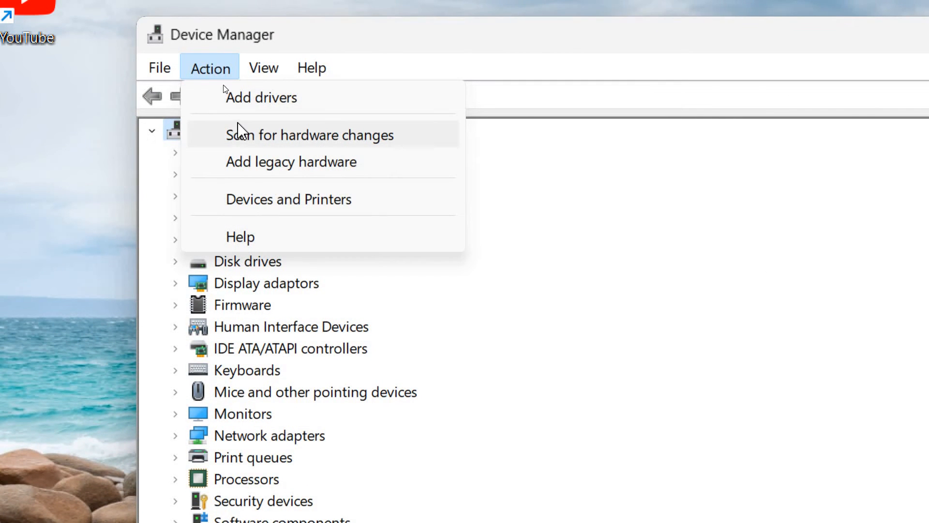
Rescan for hardware changes so the XiaoMi USB 2.0 Webcam reappears under Cameras
left_click(311, 135)
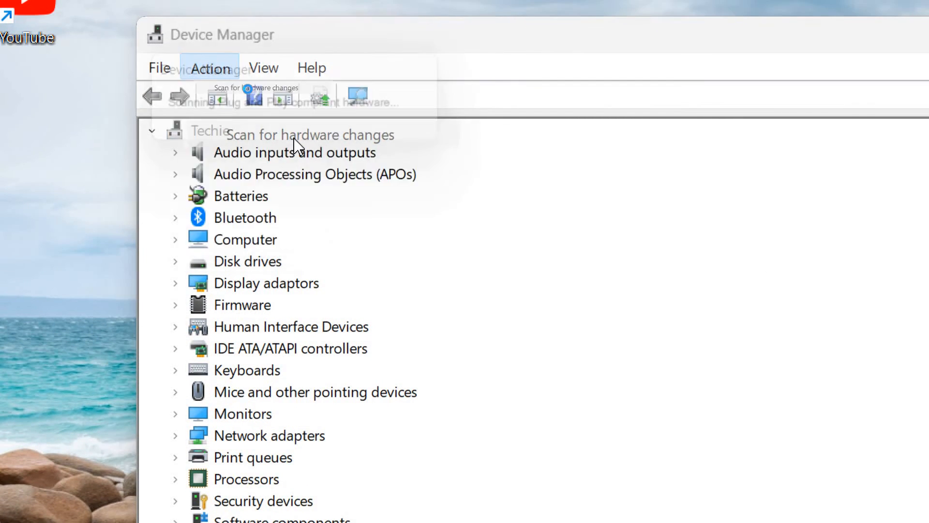
left_click(310, 135)
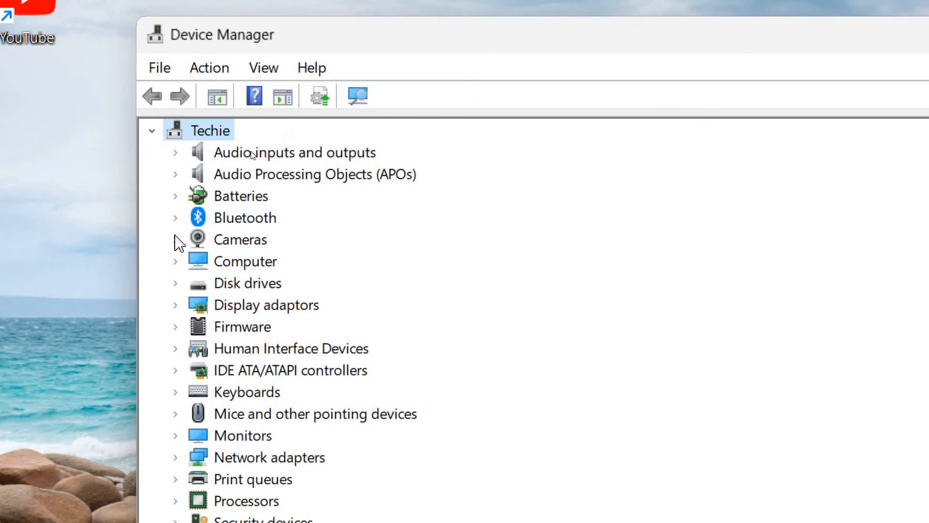
left_click(175, 239)
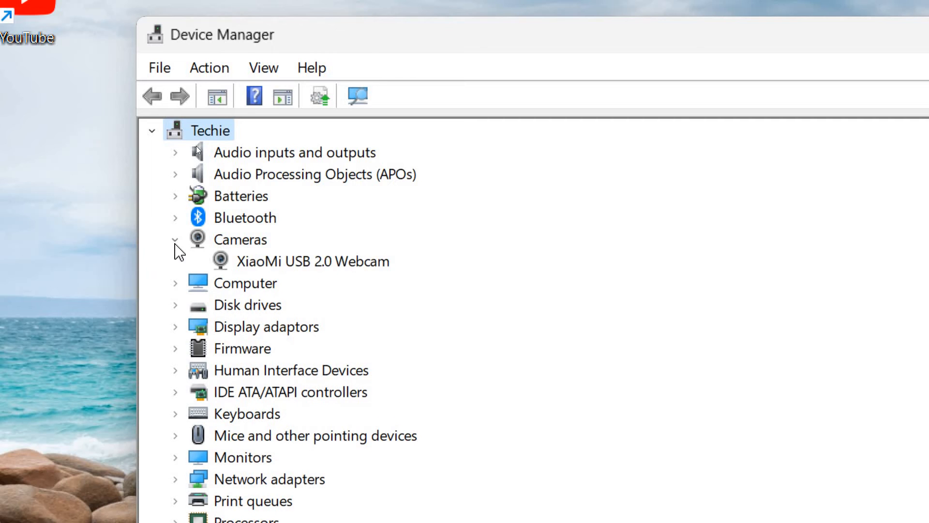
left_click(313, 260)
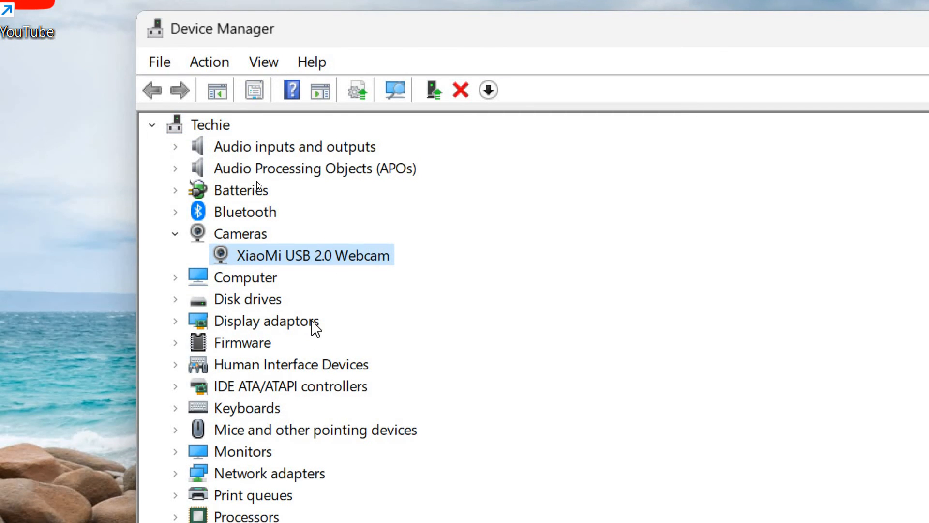
left_click(598, 38)
type("ca")
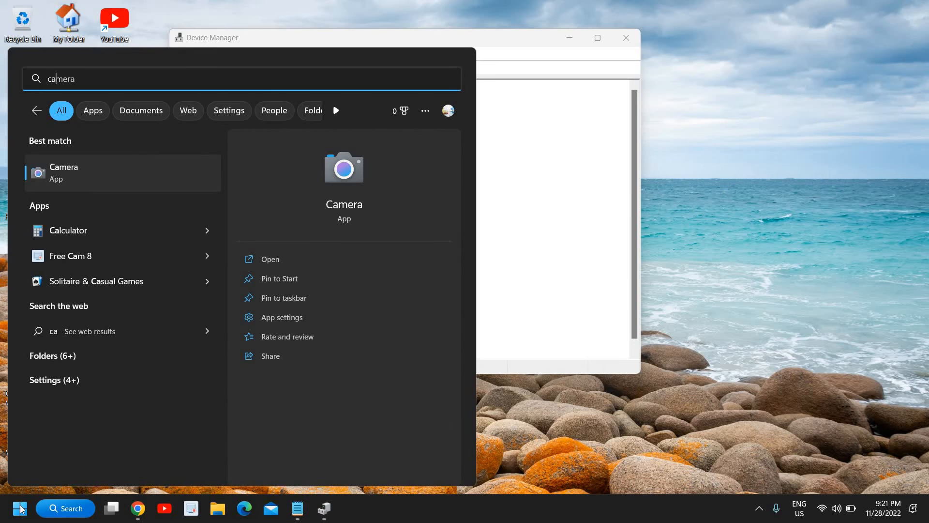
mouse_move(79, 188)
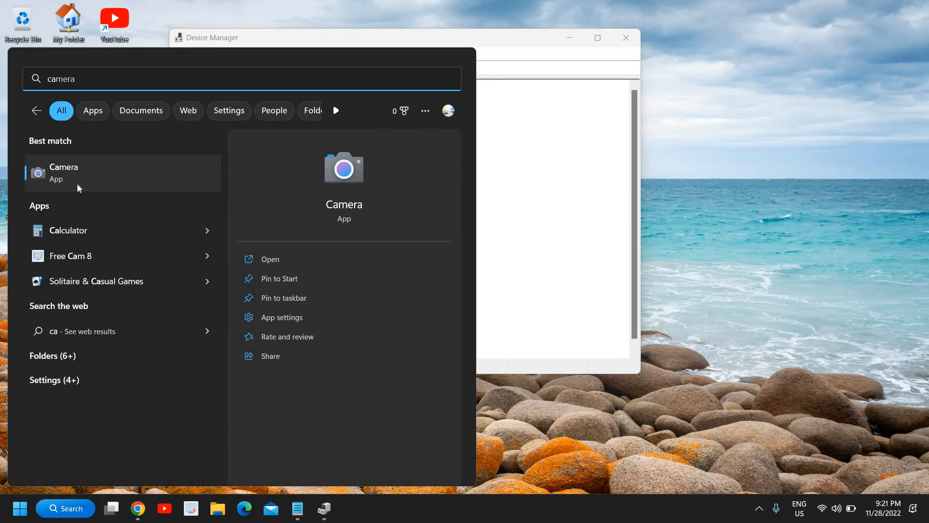
mouse_move(517, 184)
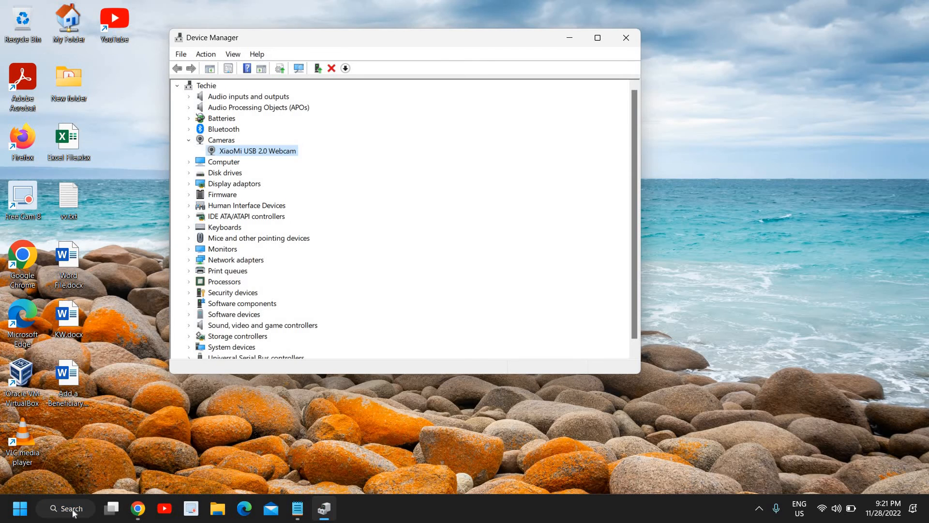
left_click(65, 509)
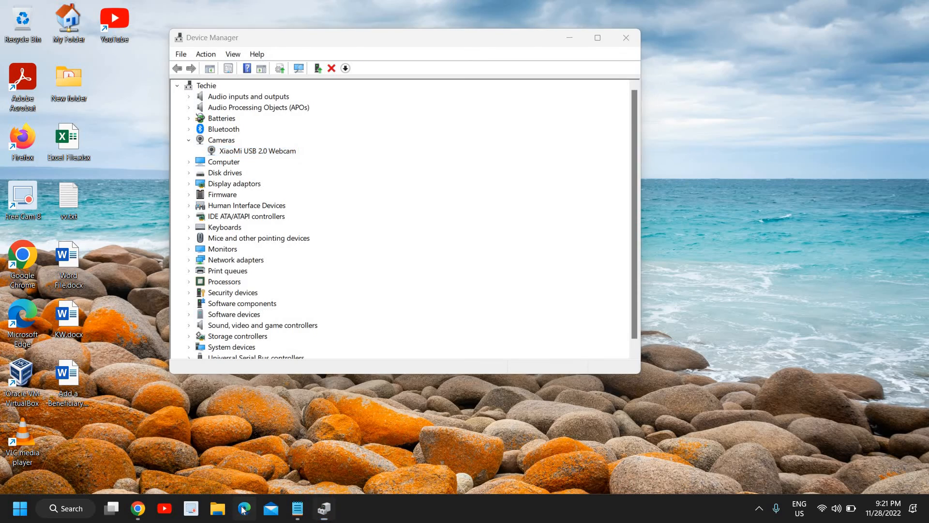
left_click(244, 509)
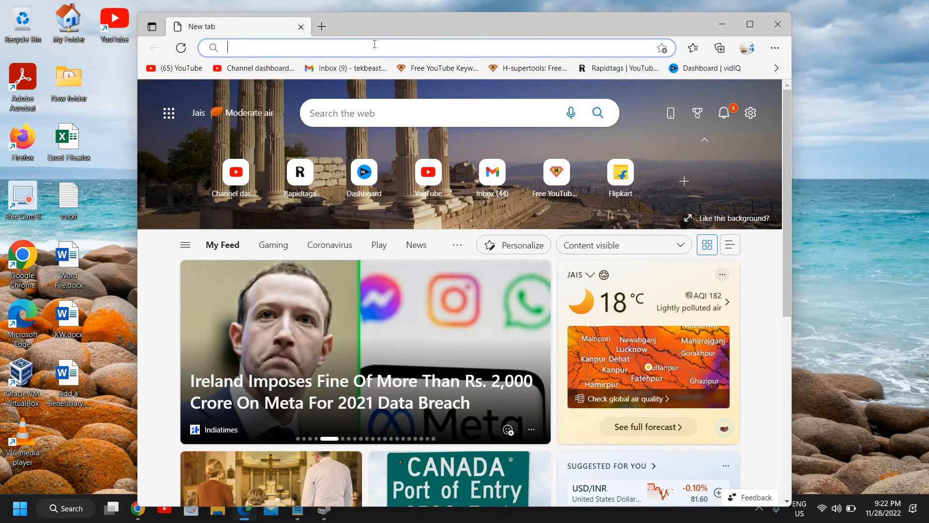
Navigate the Edge tab to dell.com for manufacturer drivers
type("dell.com")
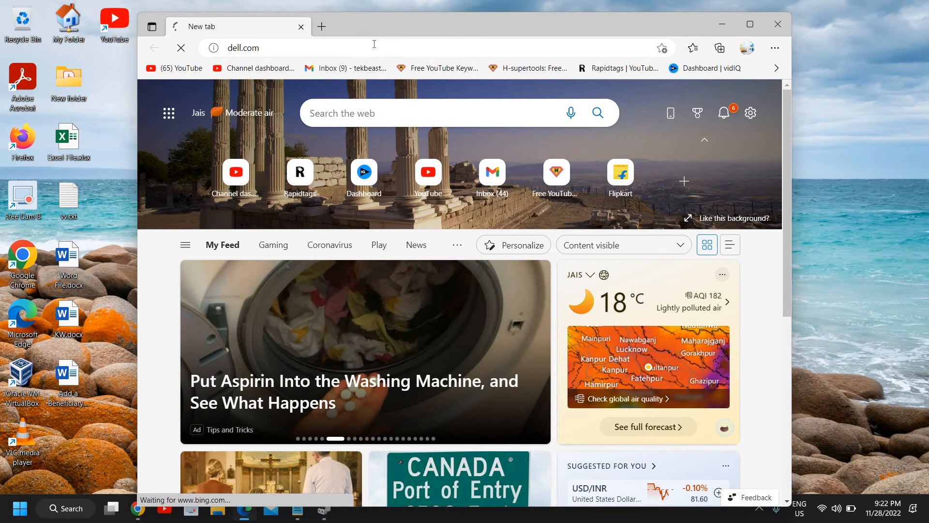
key("Return")
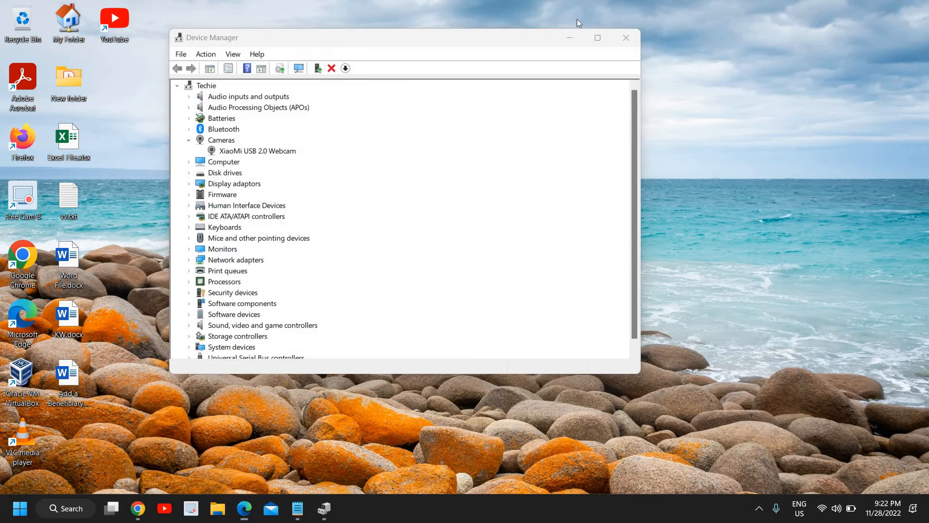
Close Device Manager, leaving only the desktop
left_click(625, 38)
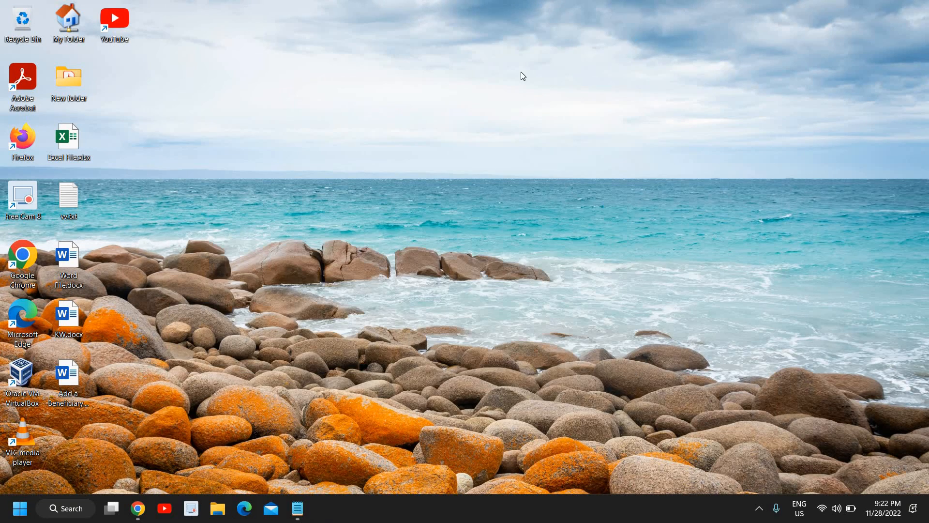
mouse_move(307, 244)
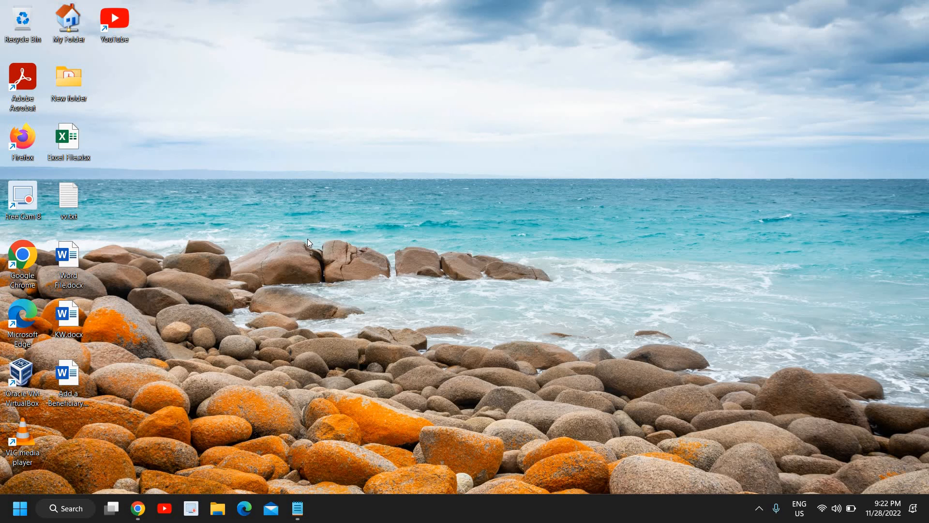
mouse_move(810, 198)
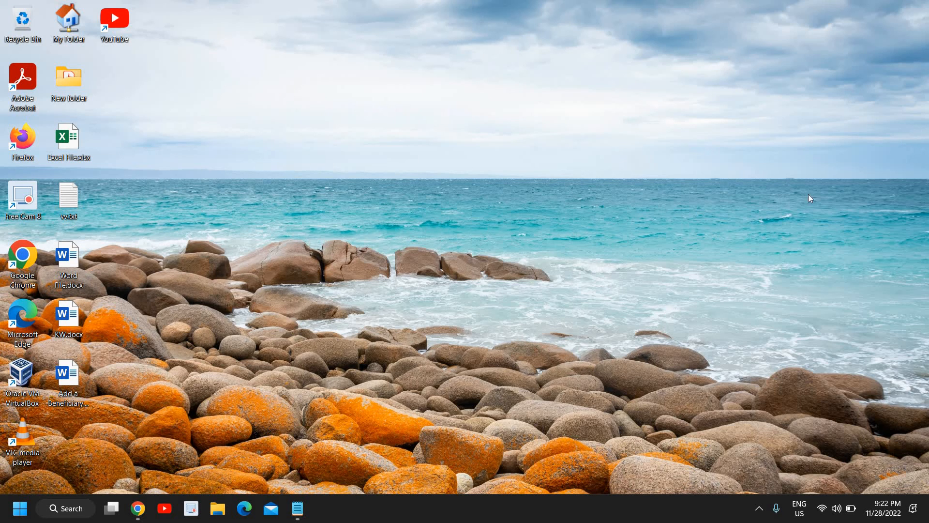
mouse_move(815, 182)
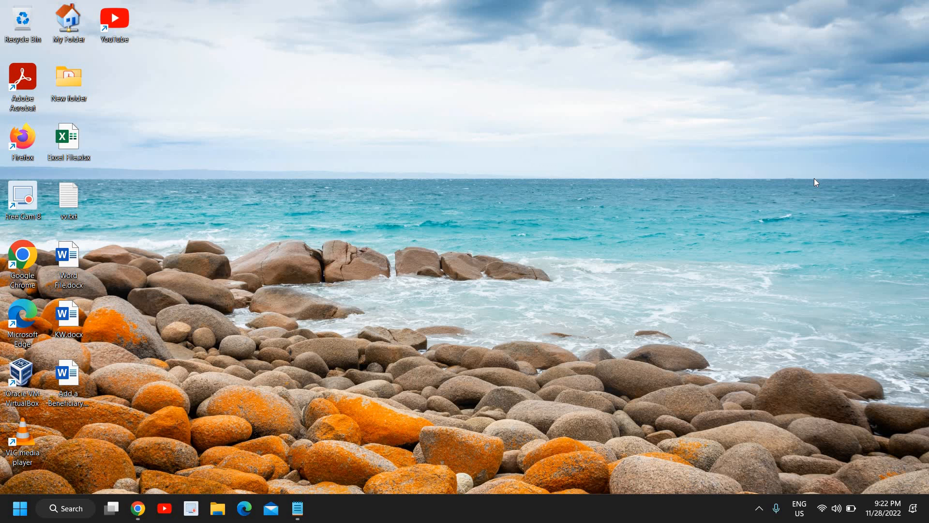